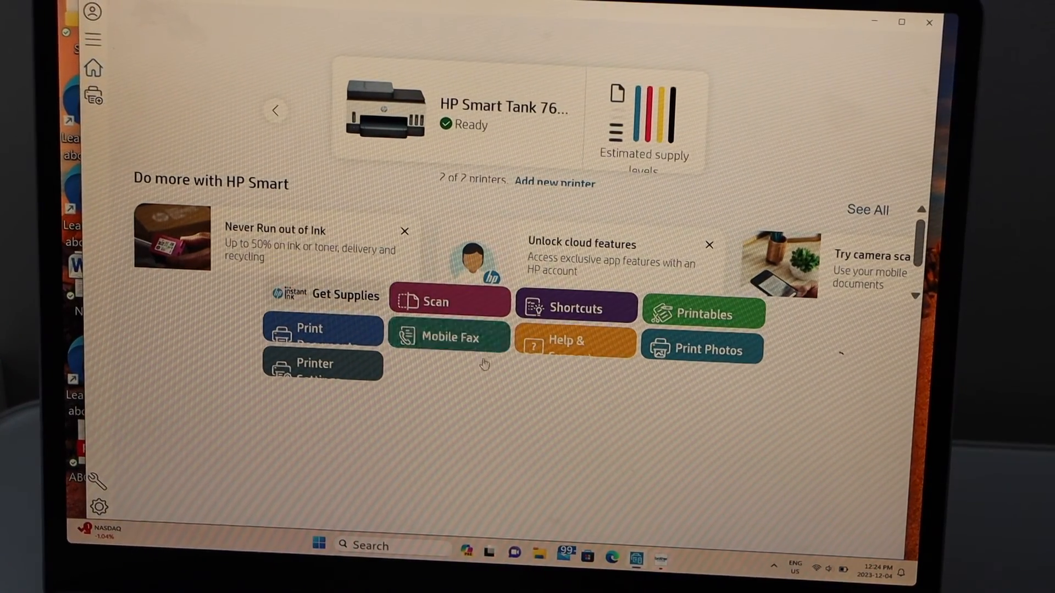
Step: Open the Scan tile on the HP Smart home screen
click(449, 302)
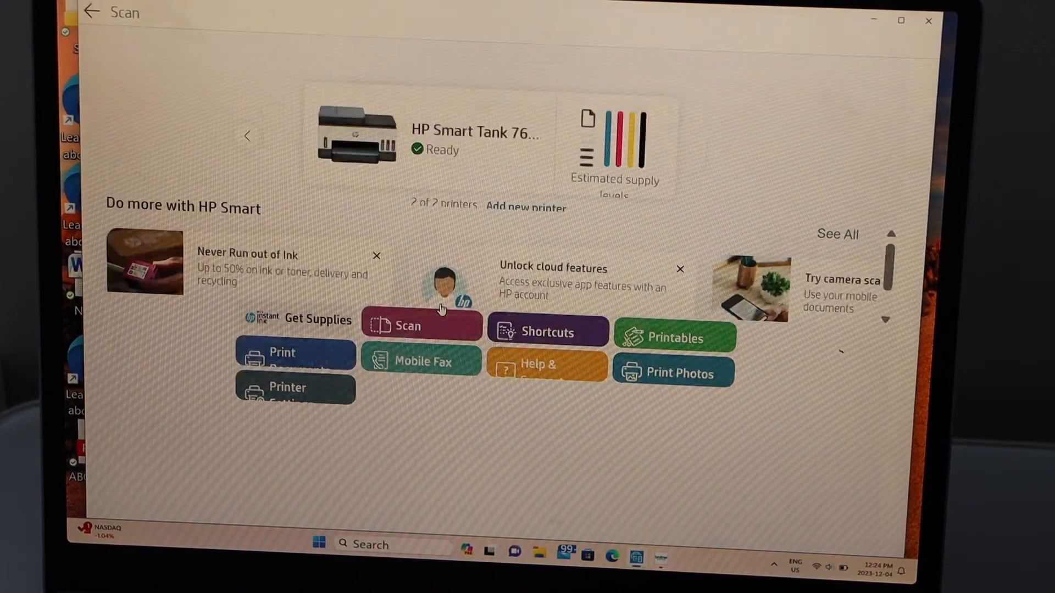
Step: Review the Scanner tab's source, scan area, output and resolution settings
click(407, 325)
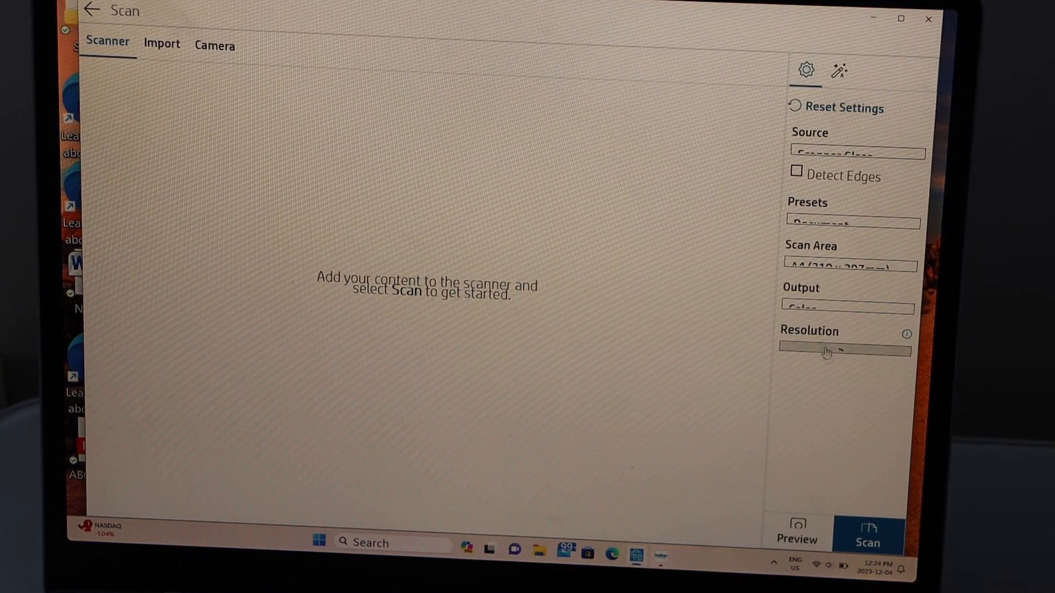
click(868, 533)
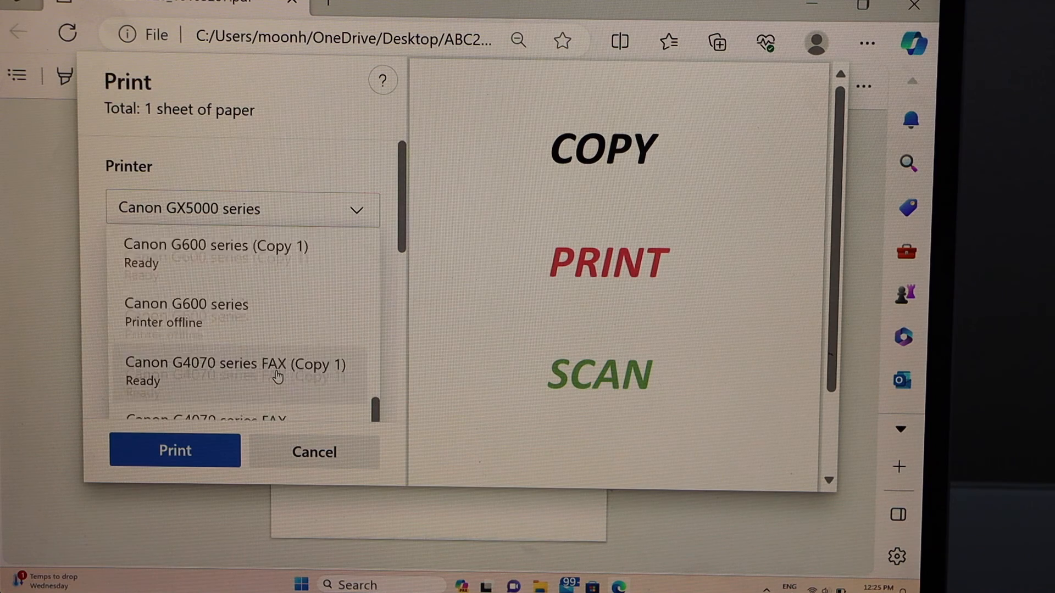
Step: Print the PDF to HPF62AC8 (HP Smart Tank 7600 series)
scroll(down, 3)
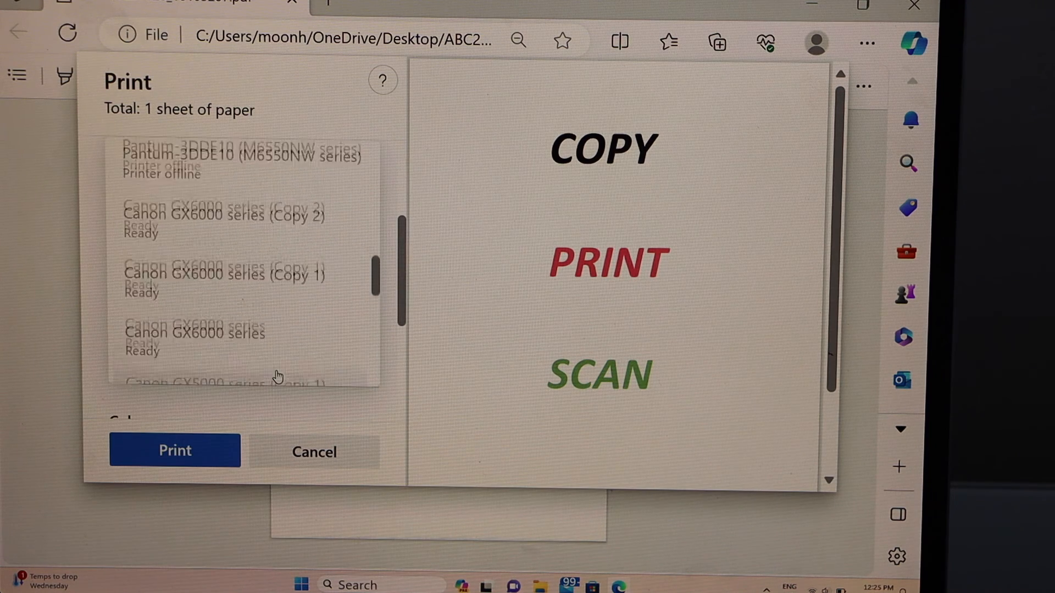
scroll(down, 3)
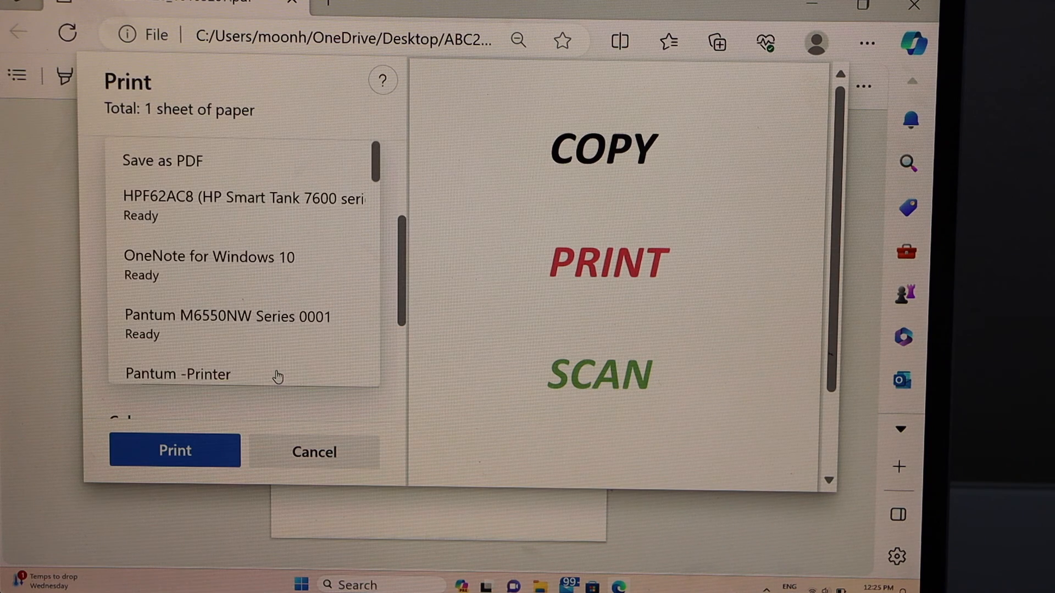
click(243, 198)
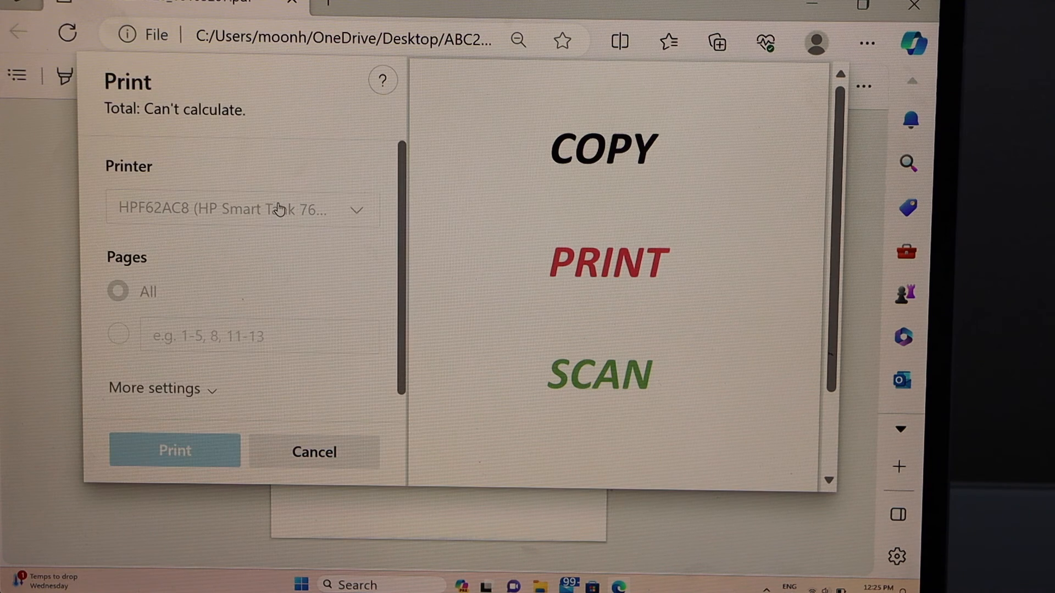
click(174, 449)
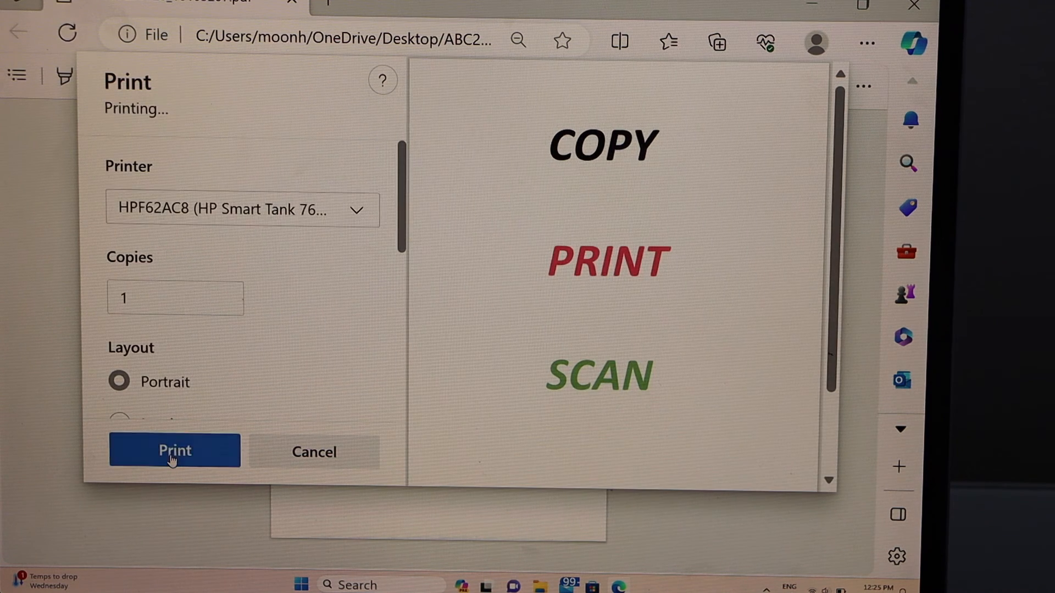